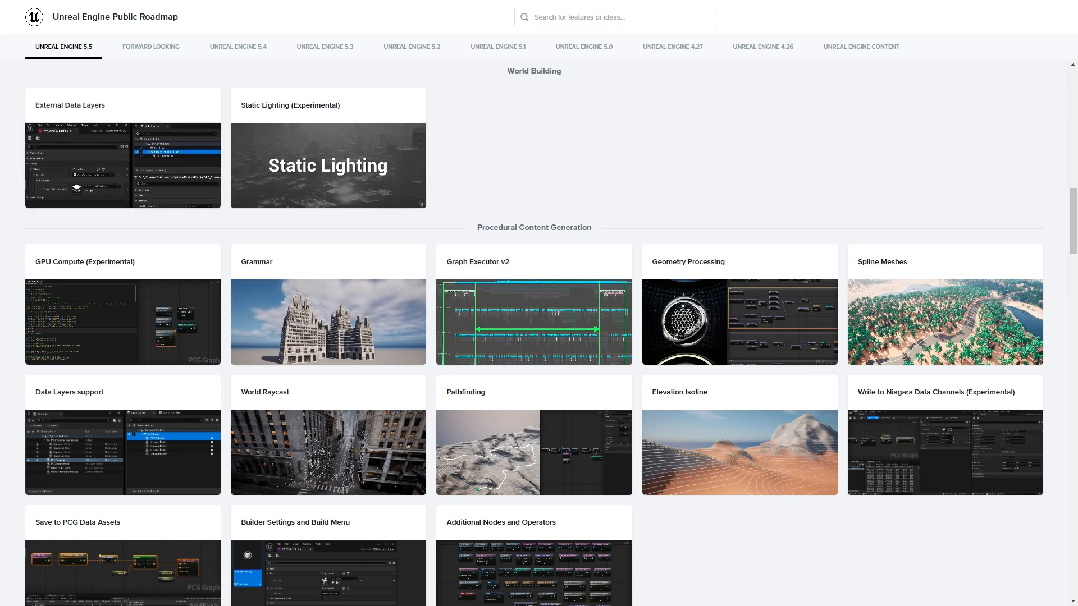
Step: View the External Data Layers feature details and close them again
left_click(121, 147)
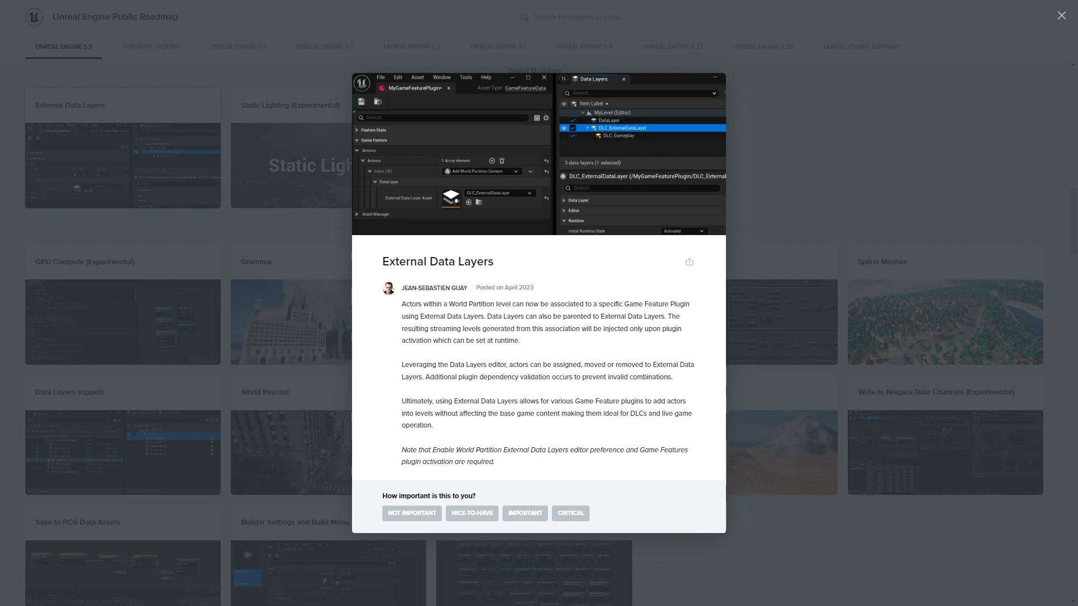
left_click(290, 165)
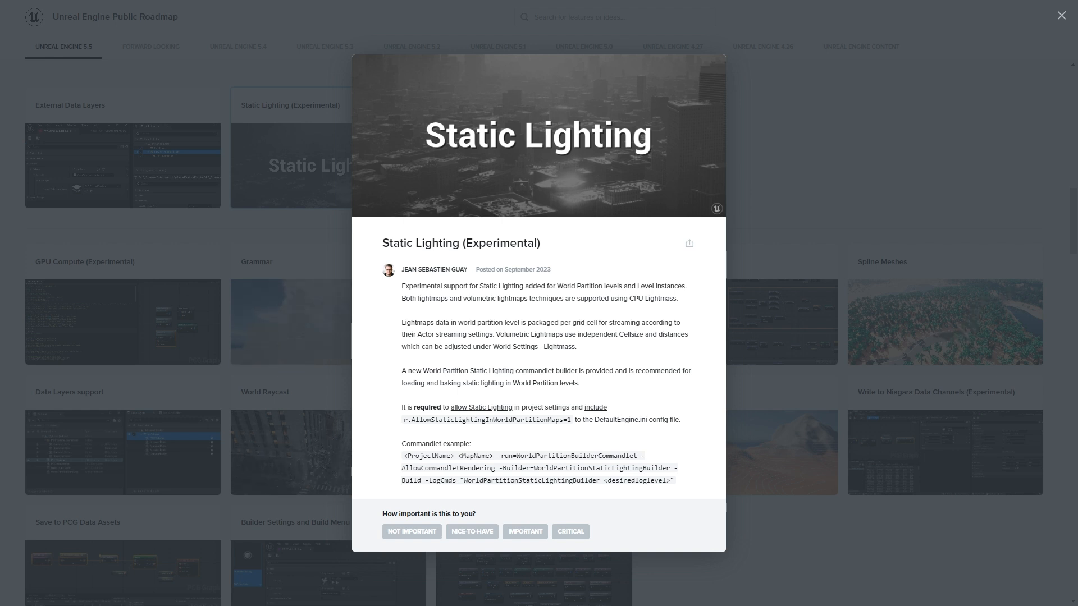
Step: Close Static Lighting, then view and close the GPU Compute (Experimental) details
left_click(1061, 15)
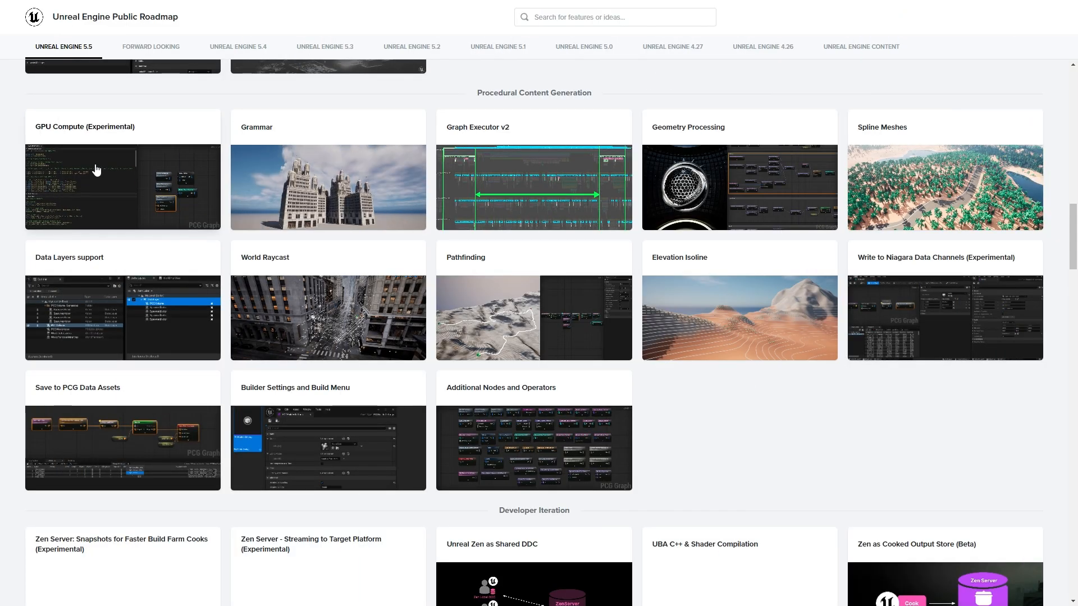
left_click(123, 169)
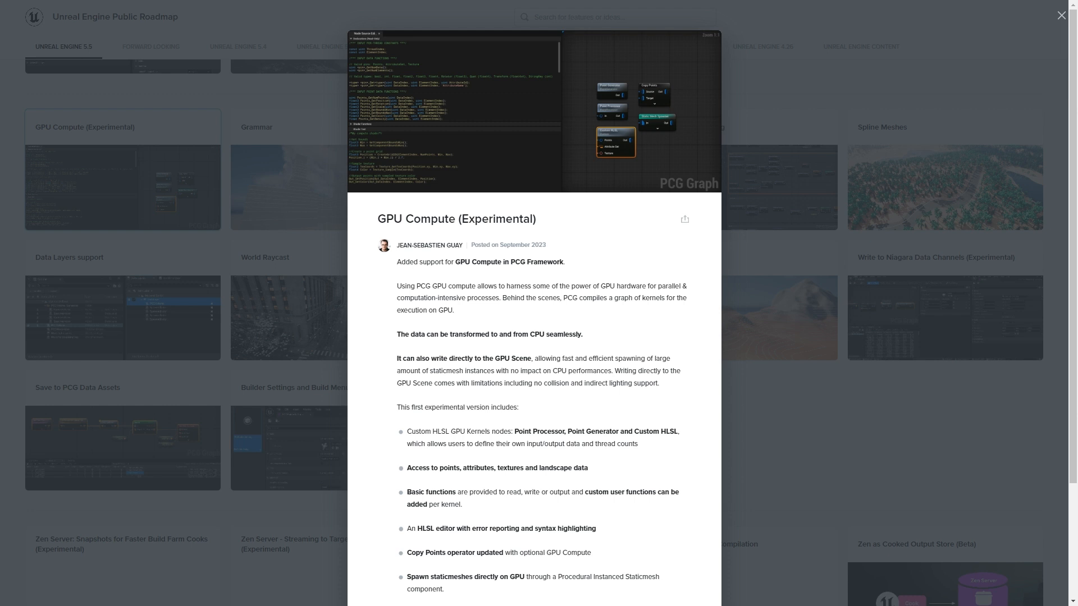
mouse_move(156, 138)
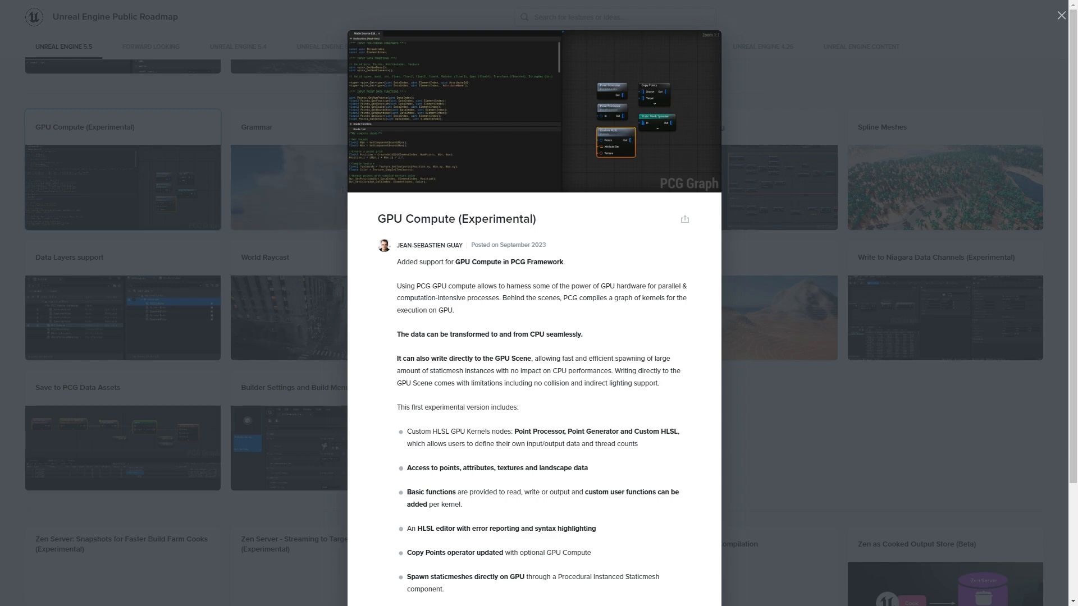
left_click(1060, 15)
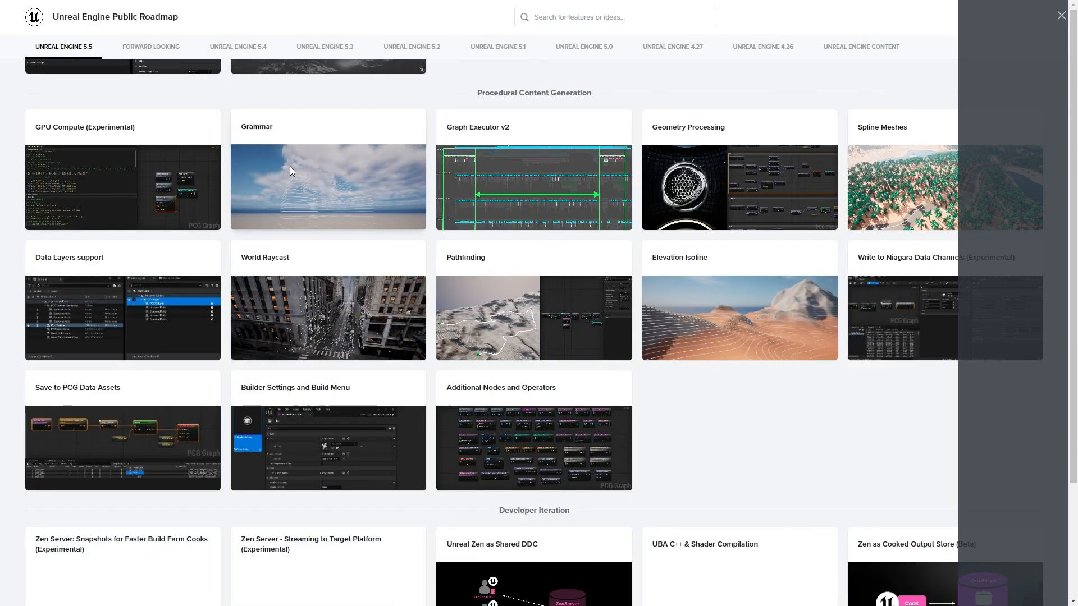
Step: View the Grammar feature details and close them
left_click(327, 187)
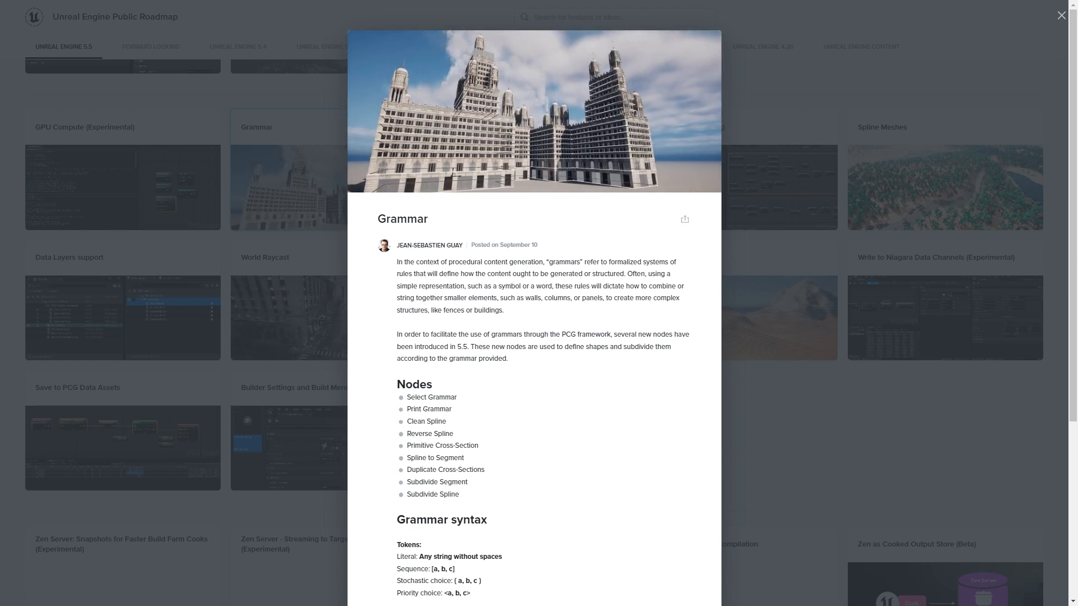
left_click(1061, 15)
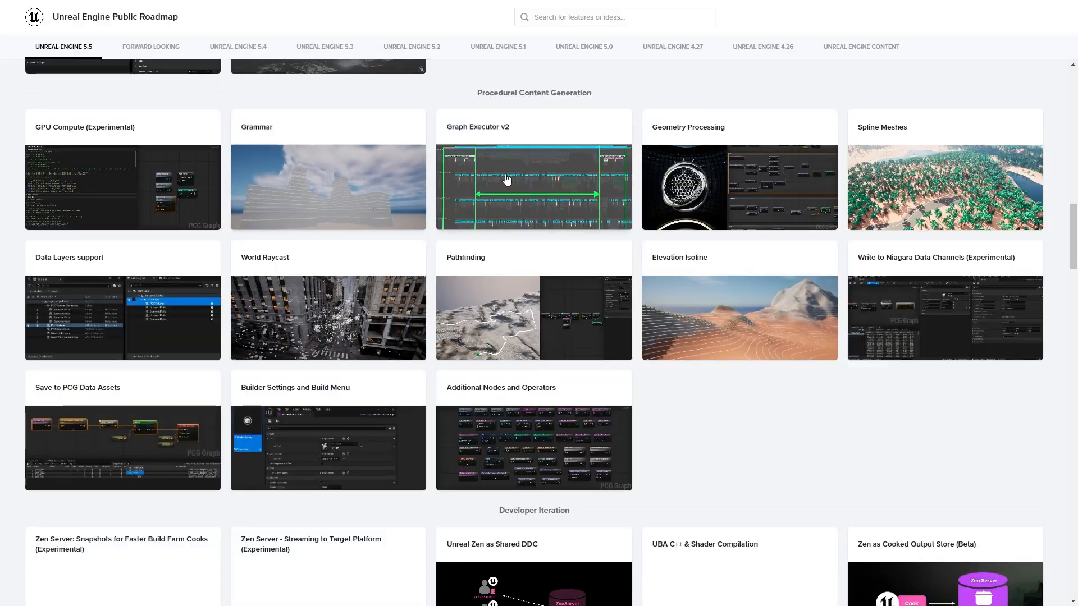
Step: View the Geometry Processing details, then the Data Layers support details, closing each
left_click(533, 185)
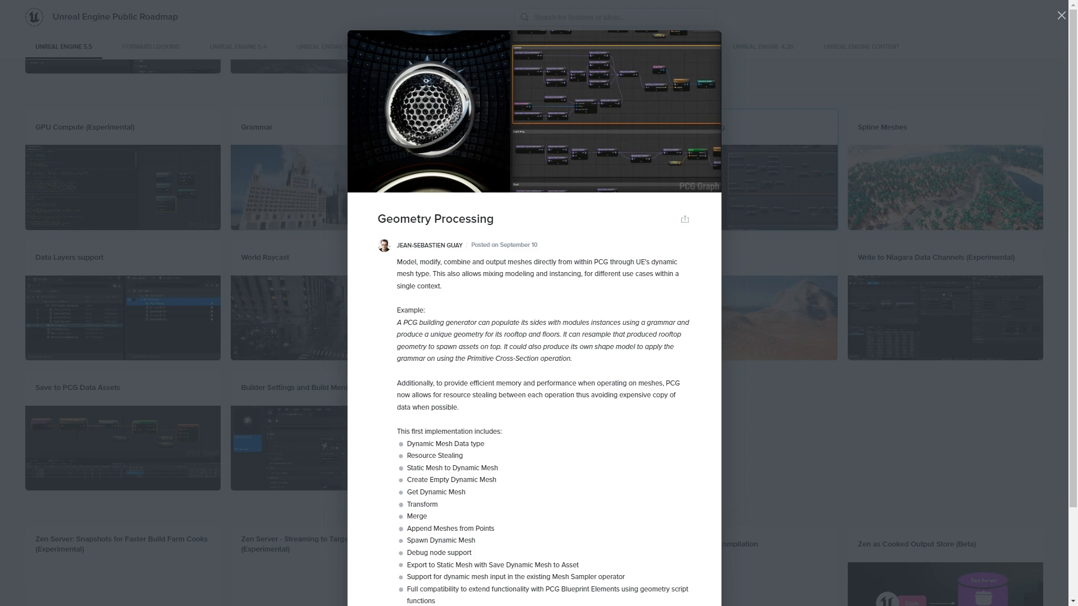
left_click(944, 188)
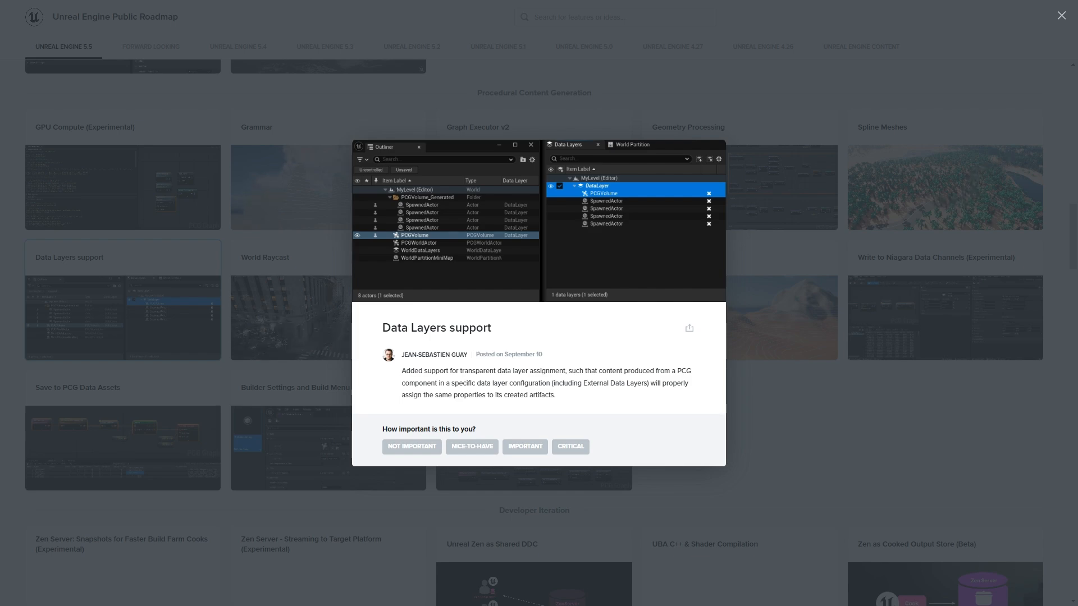
left_click(289, 318)
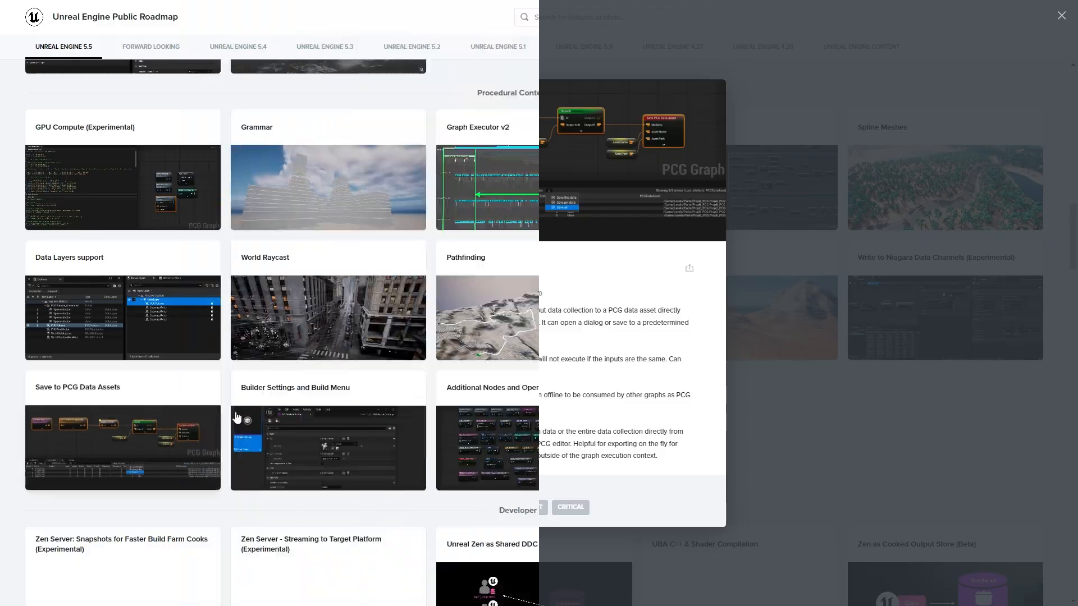
Step: View Additional Nodes and Operators and read down its node list to the rating buttons
left_click(328, 447)
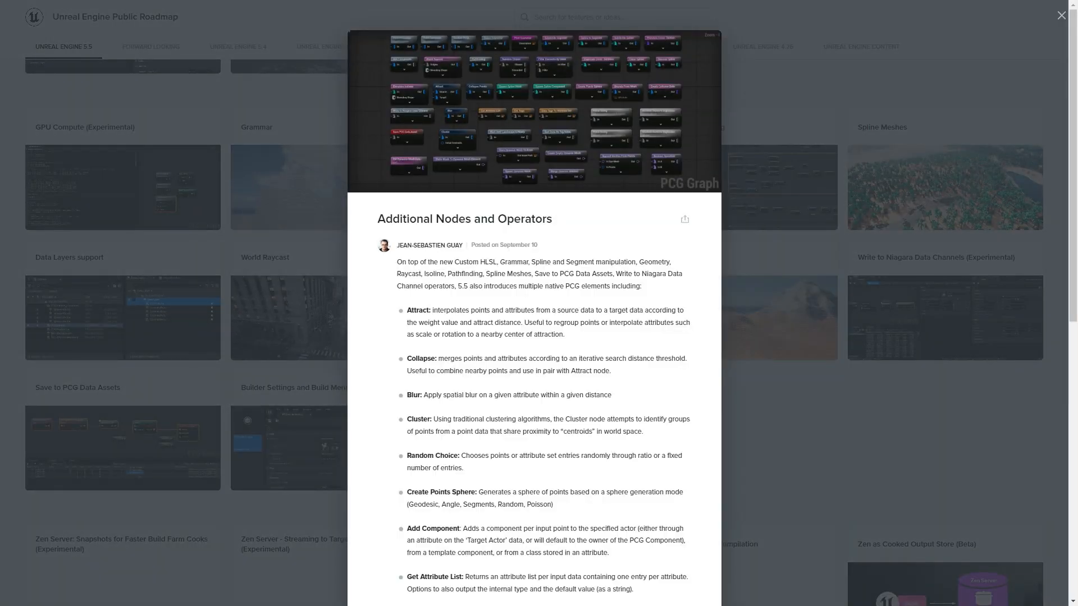
scroll("down", 3)
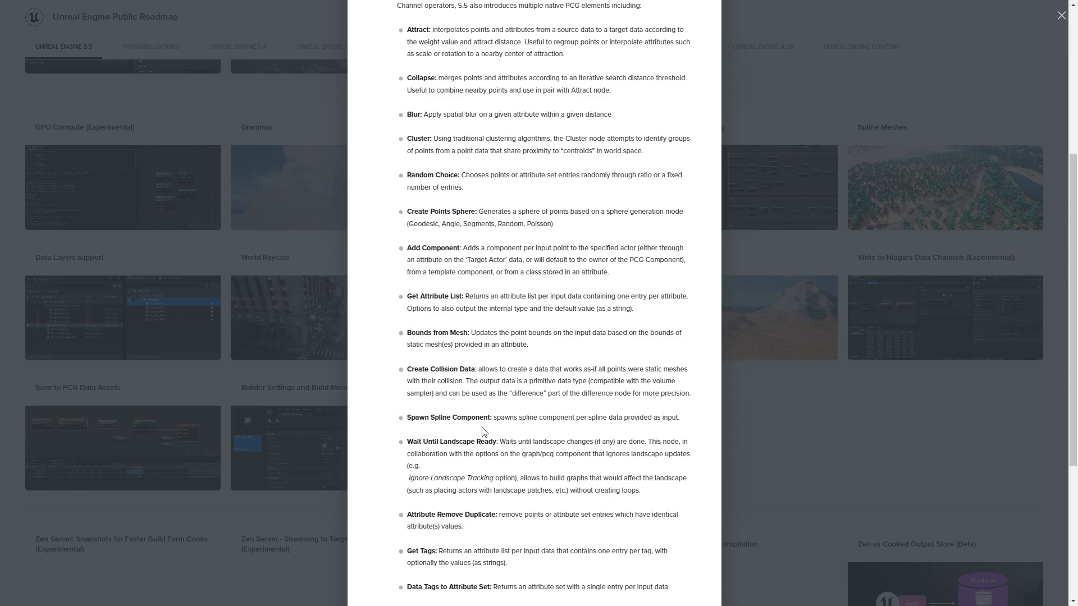
scroll("down", 3)
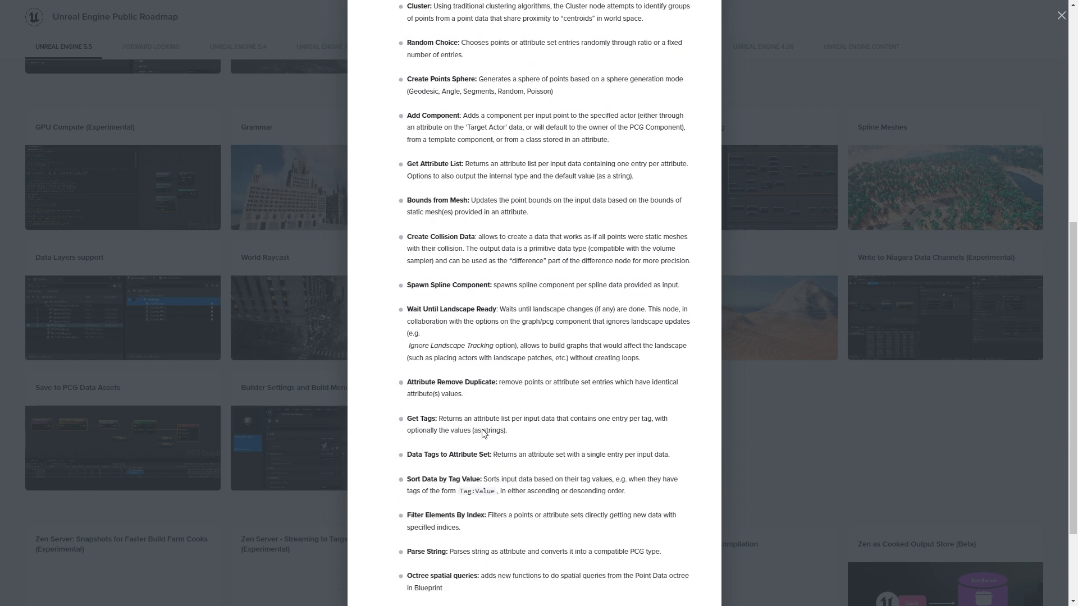
scroll("down", 3)
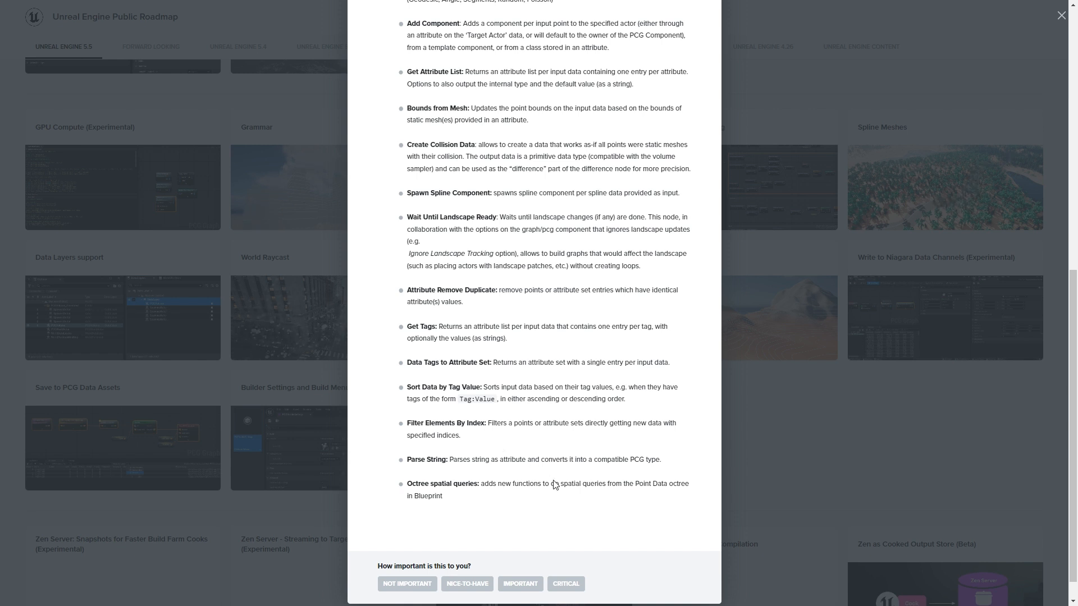